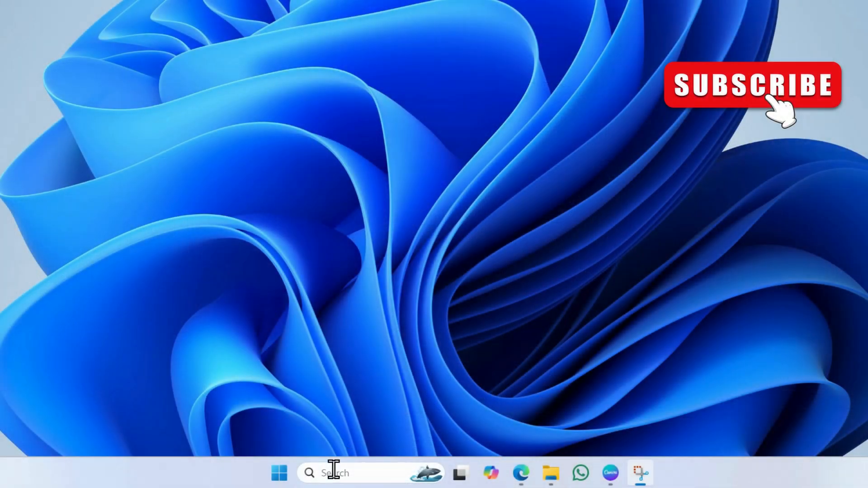
Run a trim on Windows-SSD (C:) from Defragment and Optimize Drives, then close it
{"action": "left_click", "coordinate": [332, 473]}
{"action": "type", "text": "defrag"}
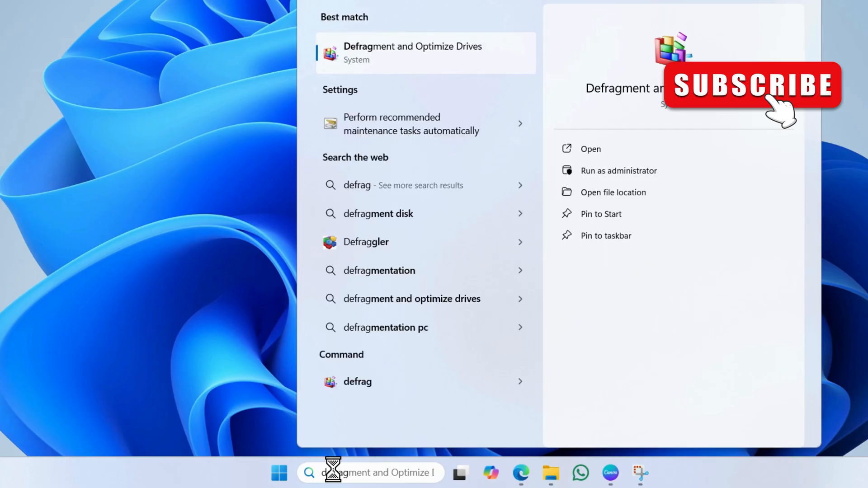
{"action": "left_click", "coordinate": [590, 148]}
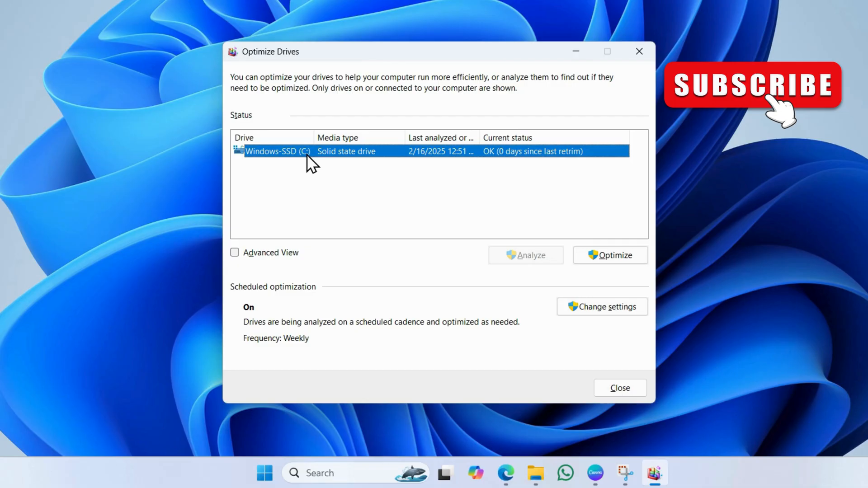
{"action": "mouse_move", "coordinate": [609, 255]}
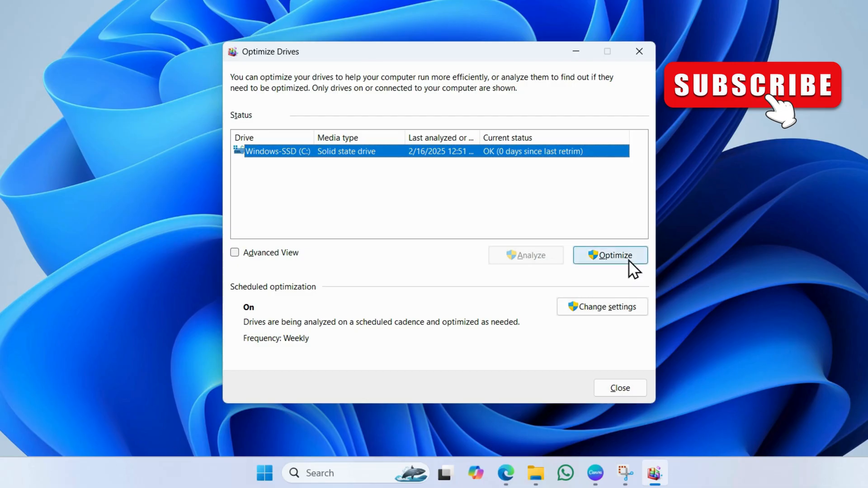
{"action": "left_click", "coordinate": [610, 255]}
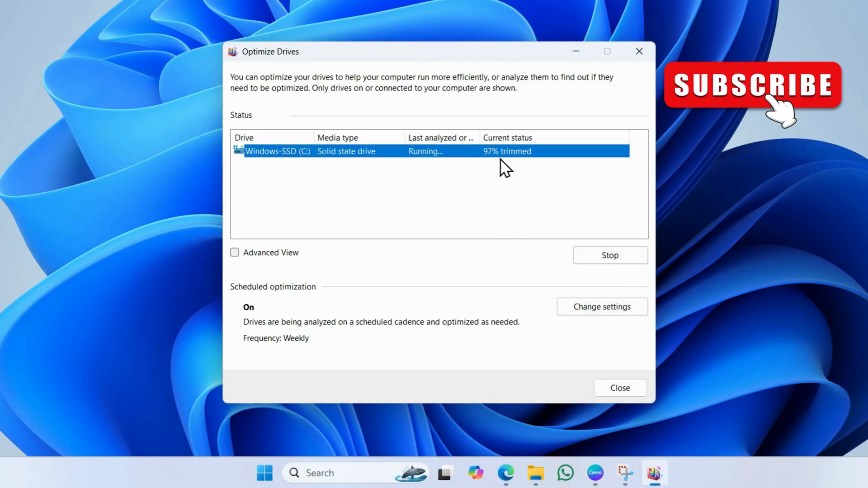
{"action": "left_click", "coordinate": [620, 387]}
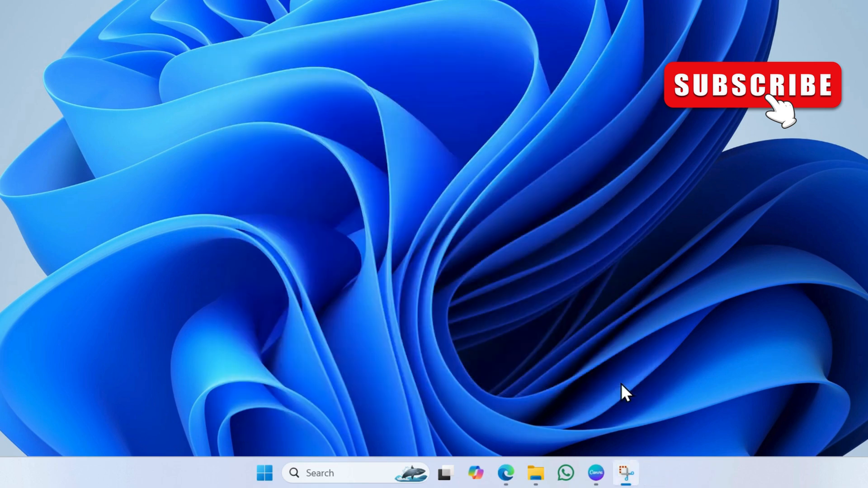
{"action": "mouse_move", "coordinate": [331, 372]}
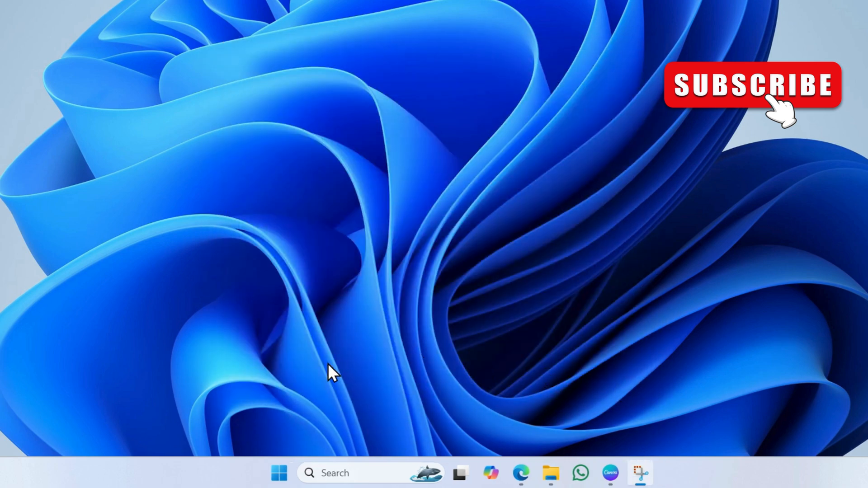
{"action": "mouse_move", "coordinate": [279, 473]}
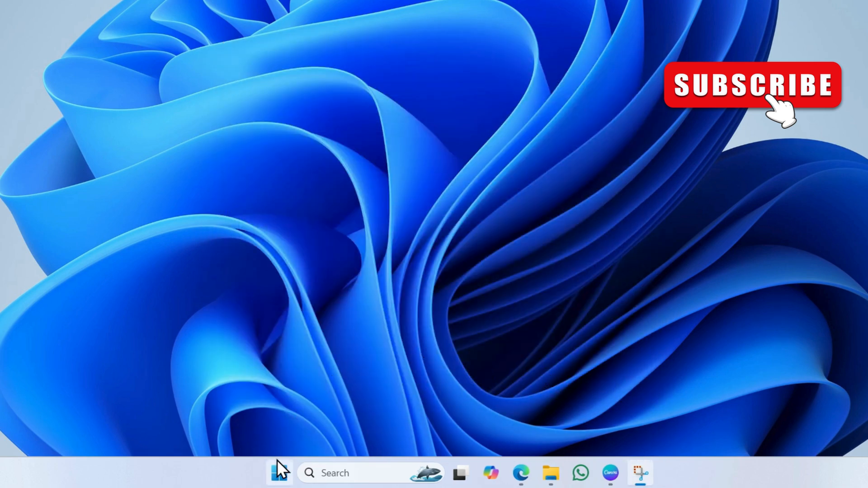
Open %temp% through the Run box and select all 1,232 items in it
{"action": "right_click", "coordinate": [279, 473]}
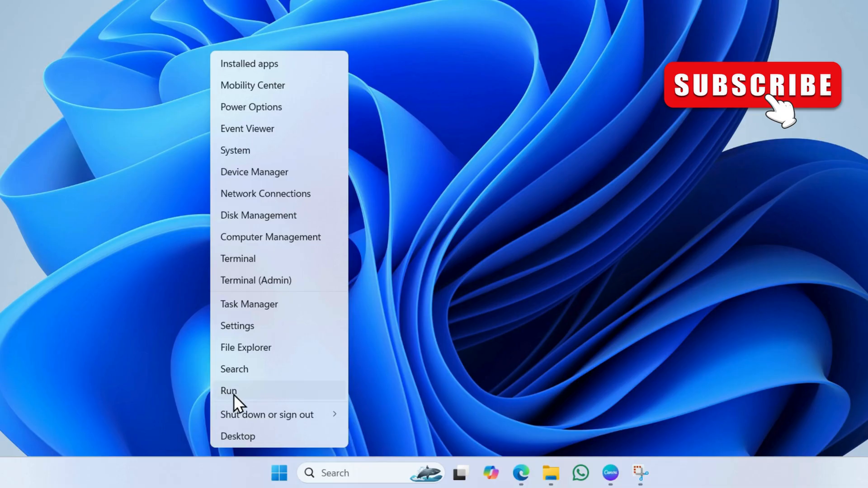
{"action": "left_click", "coordinate": [228, 390]}
{"action": "type", "text": "%"}
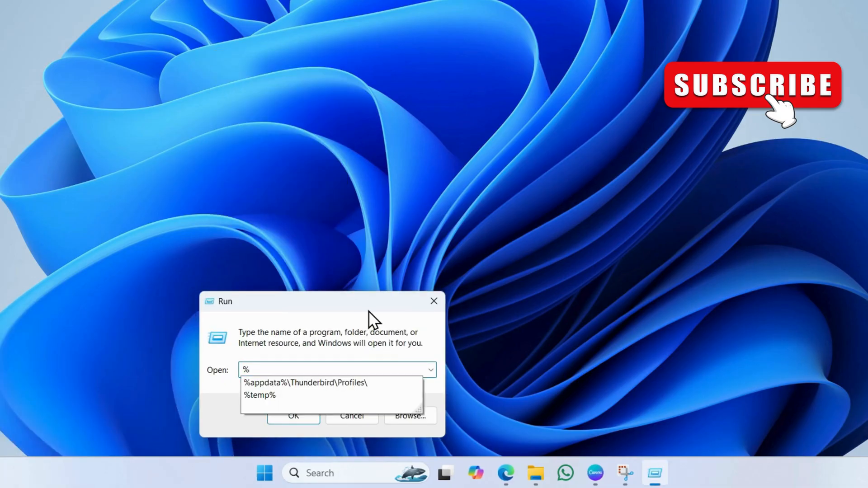
{"action": "type", "text": "temp"}
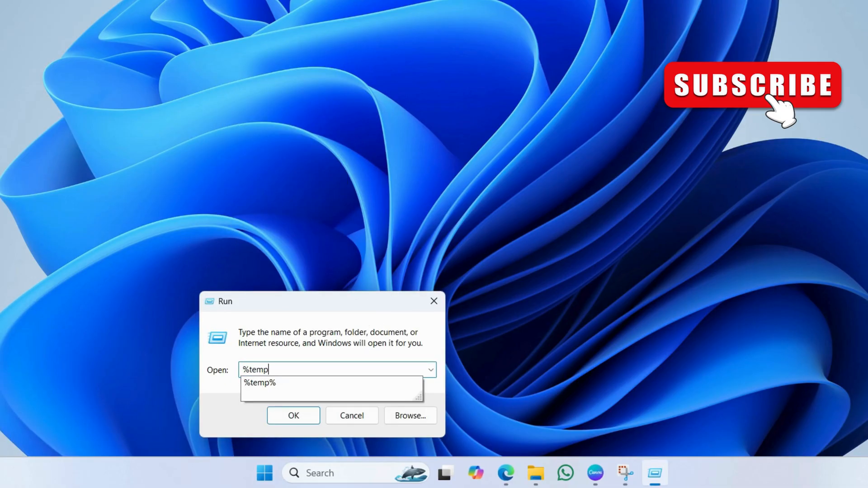
{"action": "left_click", "coordinate": [293, 415]}
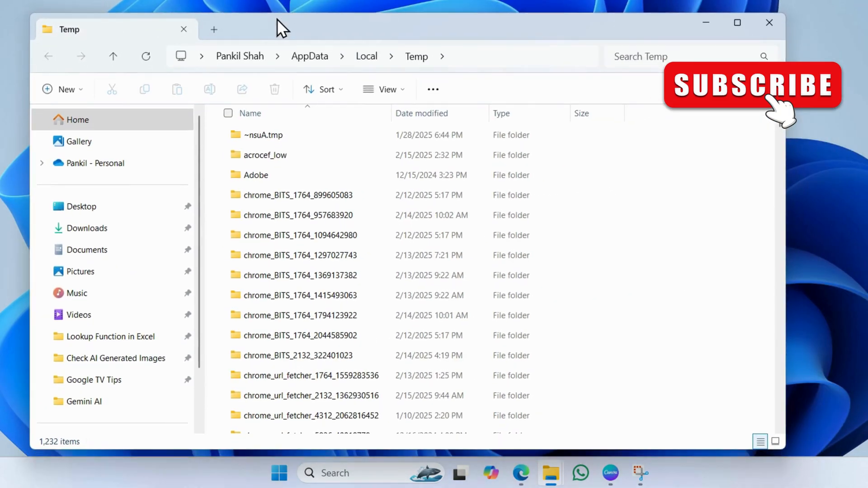
{"action": "left_click", "coordinate": [227, 113]}
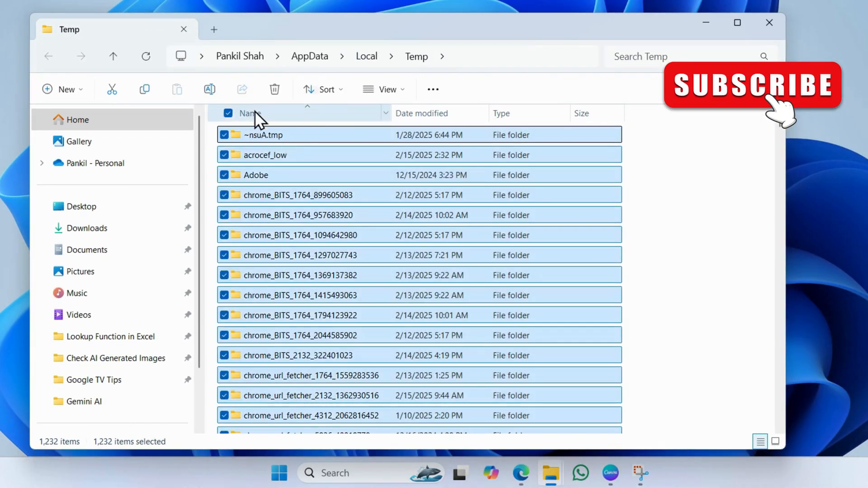
{"action": "mouse_move", "coordinate": [276, 89]}
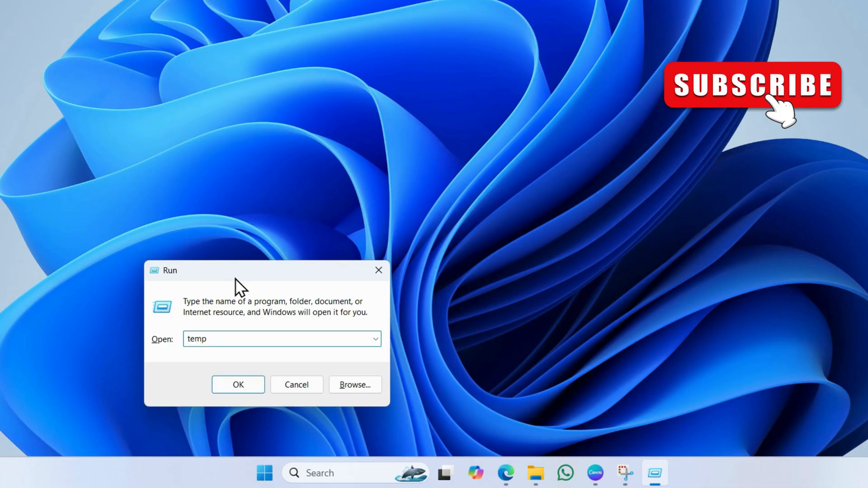
Delete everything in the Windows Temp folder, applying the in-use choice to all files
{"action": "left_click", "coordinate": [237, 384]}
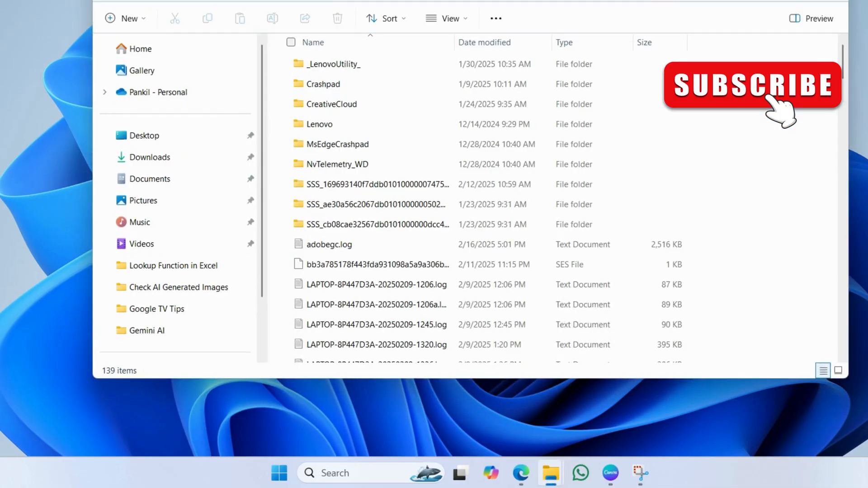
{"action": "left_click", "coordinate": [291, 42]}
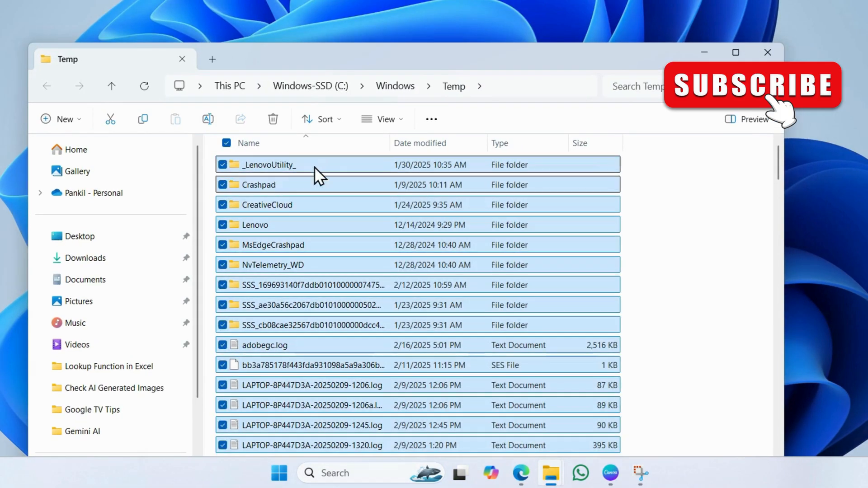
{"action": "mouse_move", "coordinate": [272, 119]}
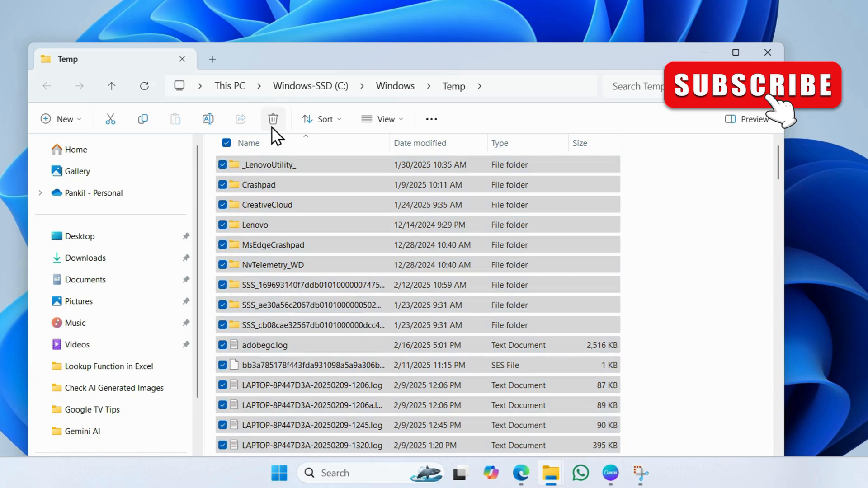
{"action": "left_click", "coordinate": [273, 119]}
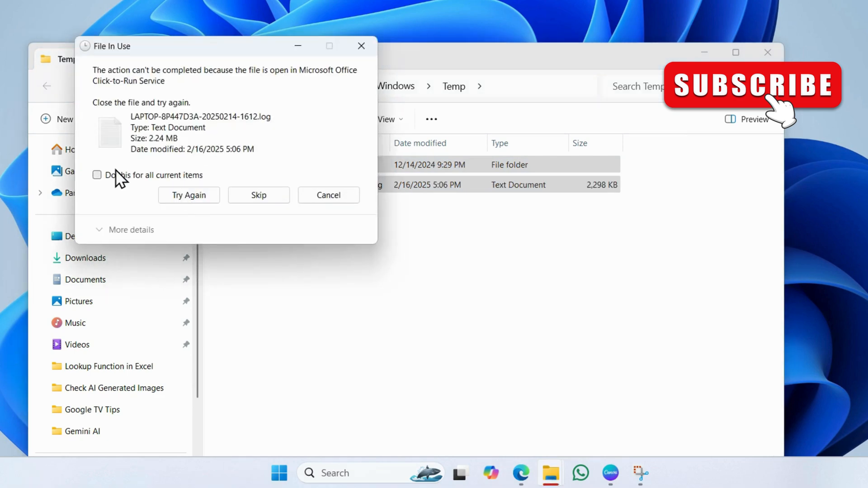
{"action": "left_click", "coordinate": [258, 195]}
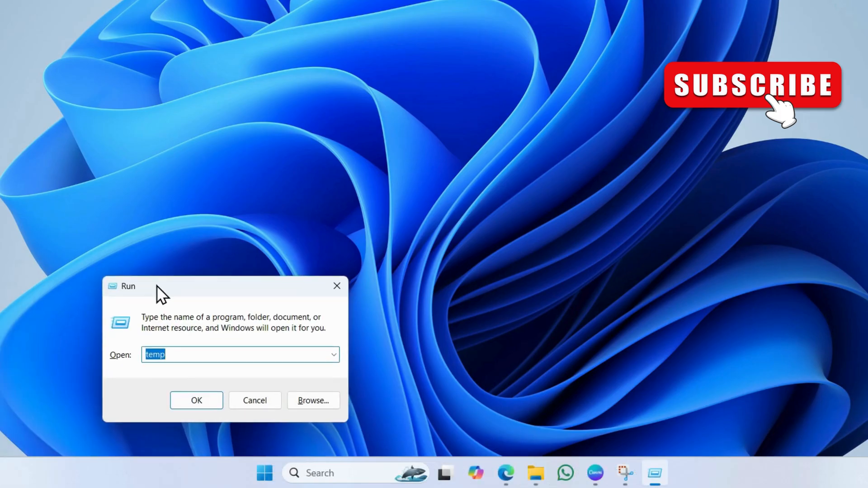
Delete the 502 Prefetch items, skipping files in use, and close Explorer
{"action": "type", "text": "prefetch"}
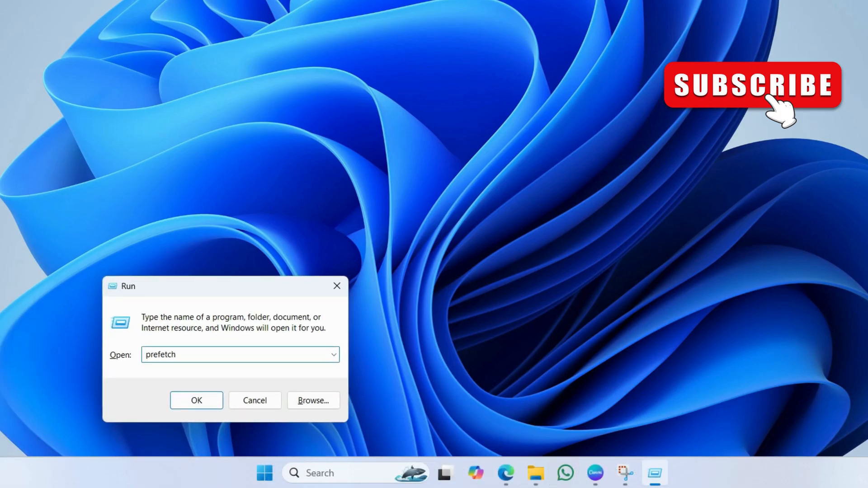
{"action": "left_click", "coordinate": [196, 400]}
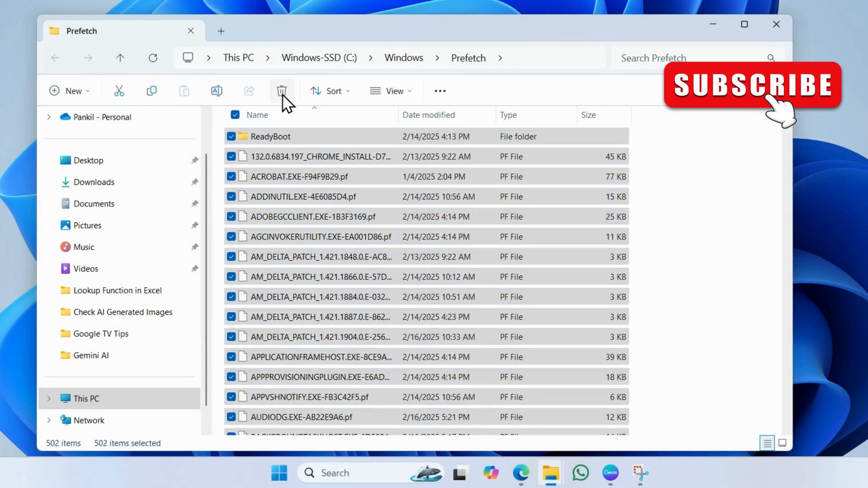
{"action": "left_click", "coordinate": [282, 90]}
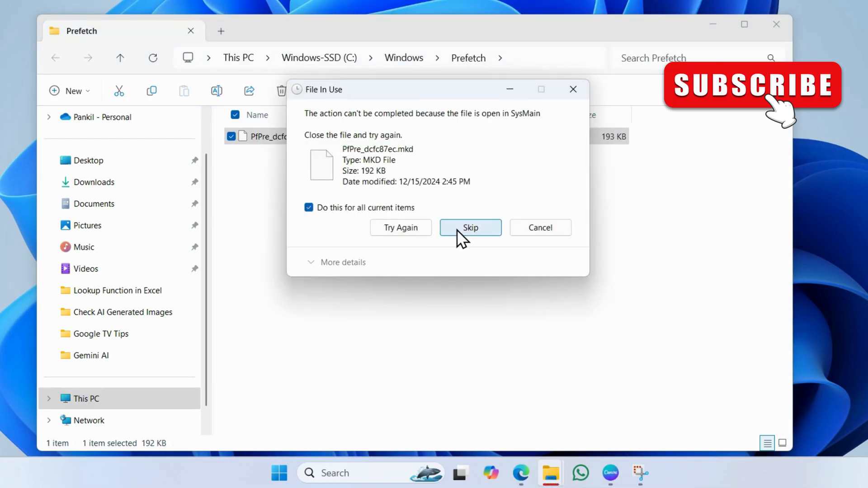
{"action": "left_click", "coordinate": [470, 227]}
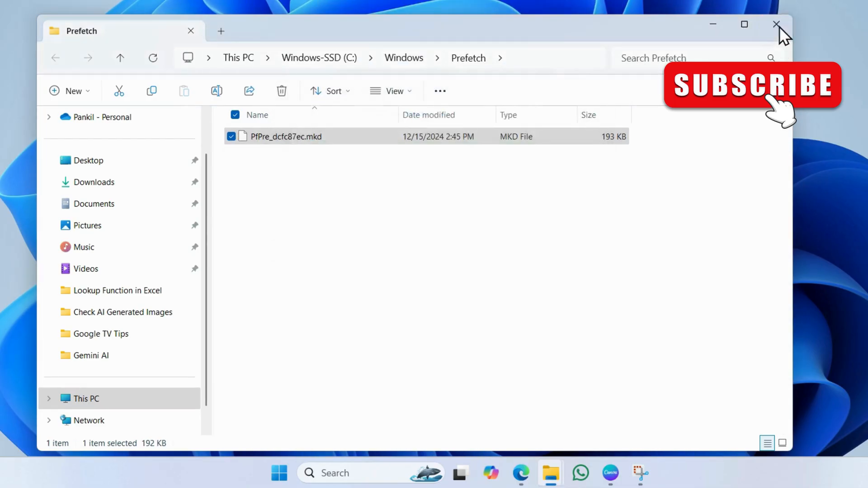
{"action": "left_click", "coordinate": [776, 25]}
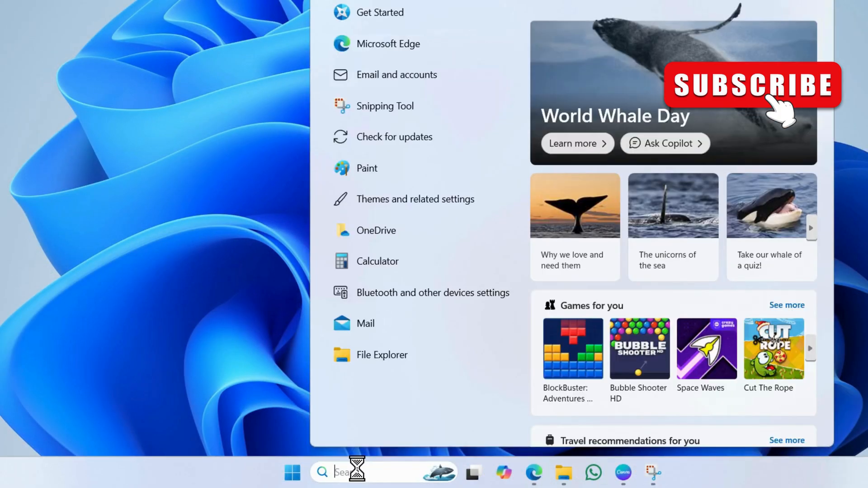
Open 'Adjust the appearance and performance of Windows' and choose 'Adjust for best performance'
{"action": "type", "text": "adjust the appearance and"}
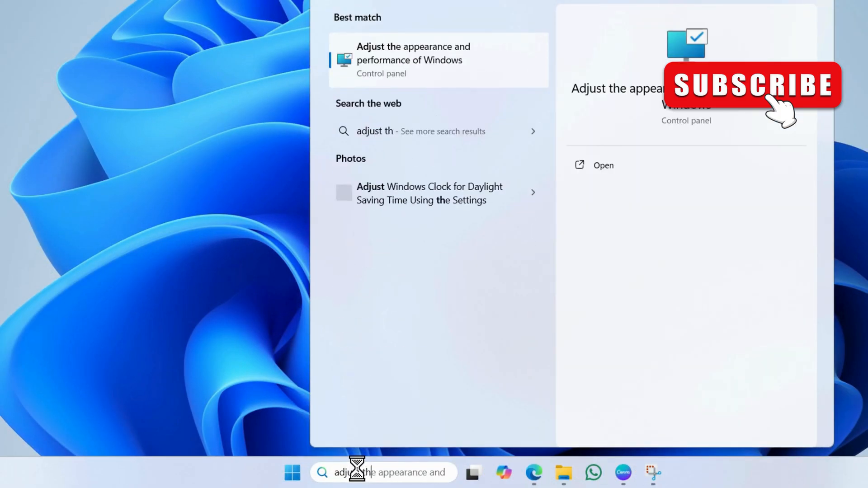
{"action": "type", "text": "e"}
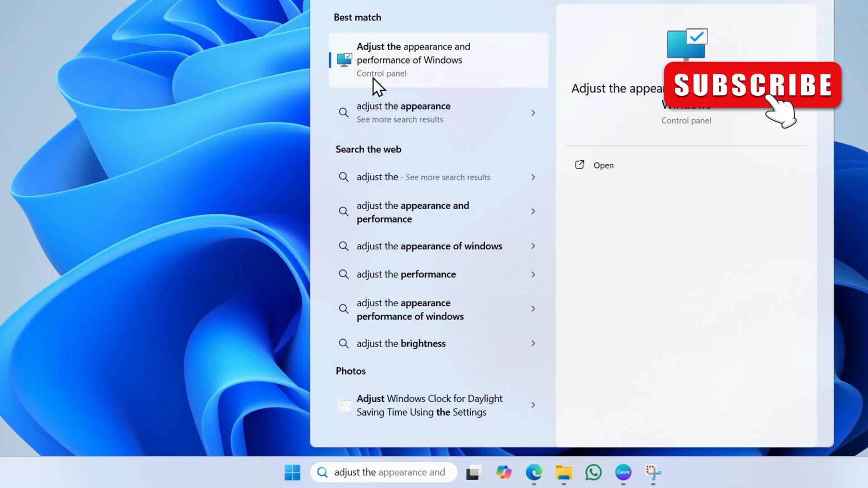
{"action": "left_click", "coordinate": [413, 60]}
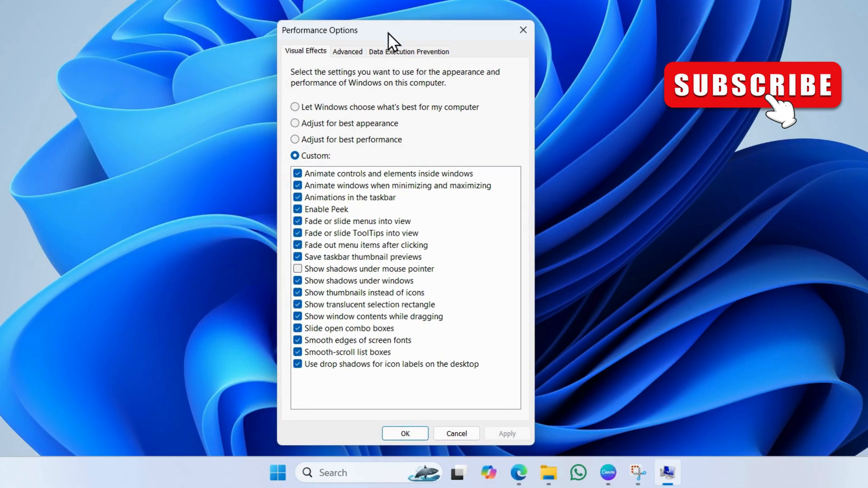
{"action": "left_click", "coordinate": [296, 139]}
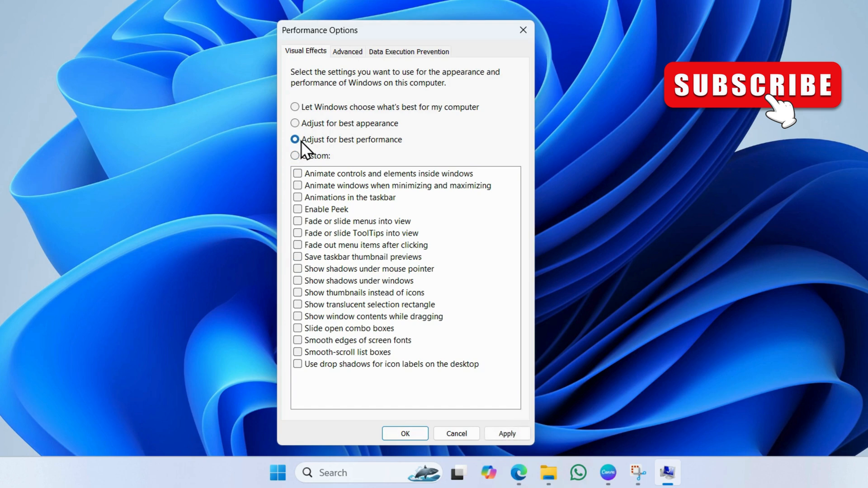
{"action": "mouse_move", "coordinate": [403, 151]}
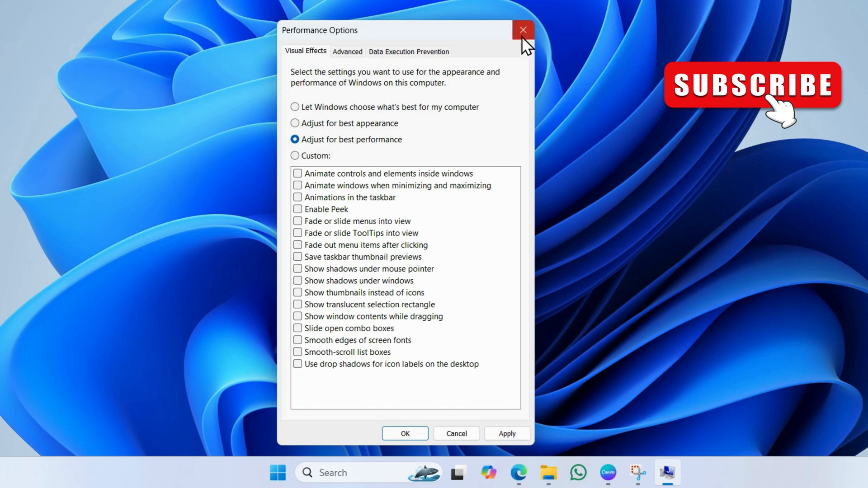
Close Performance Options, set power mode to Best Performance in Power and sleep, and close Settings
{"action": "left_click", "coordinate": [521, 29]}
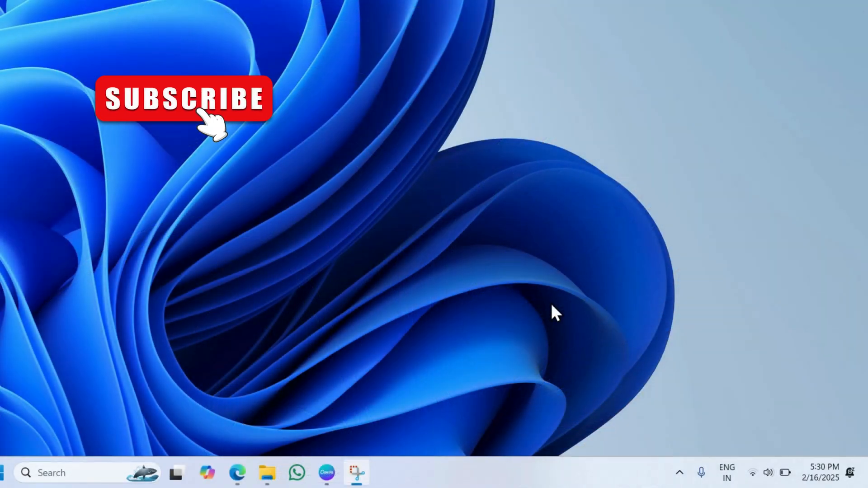
{"action": "mouse_move", "coordinate": [774, 464]}
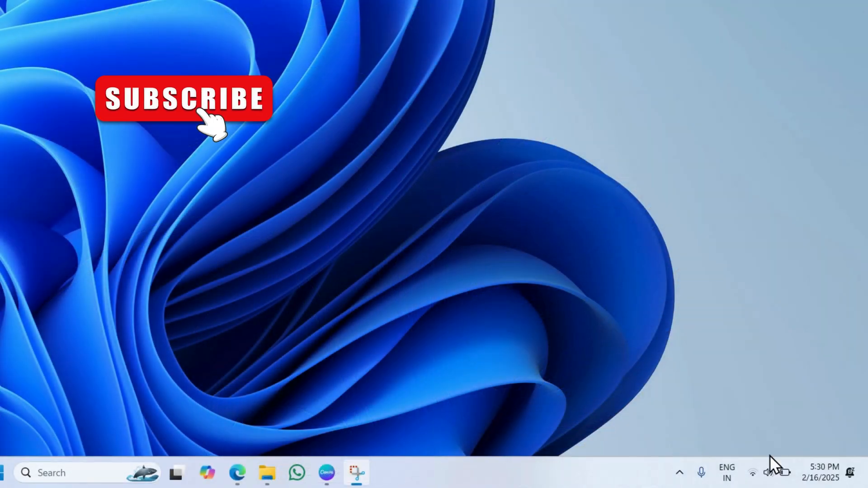
{"action": "mouse_move", "coordinate": [785, 471]}
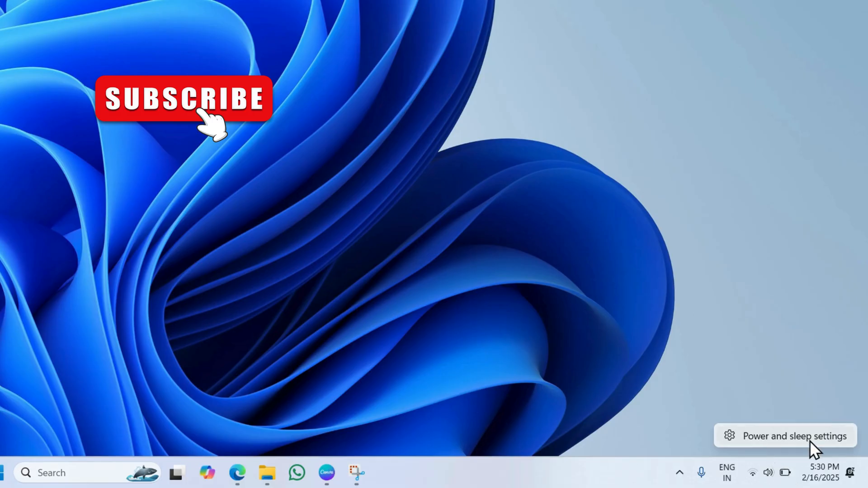
{"action": "left_click", "coordinate": [794, 435]}
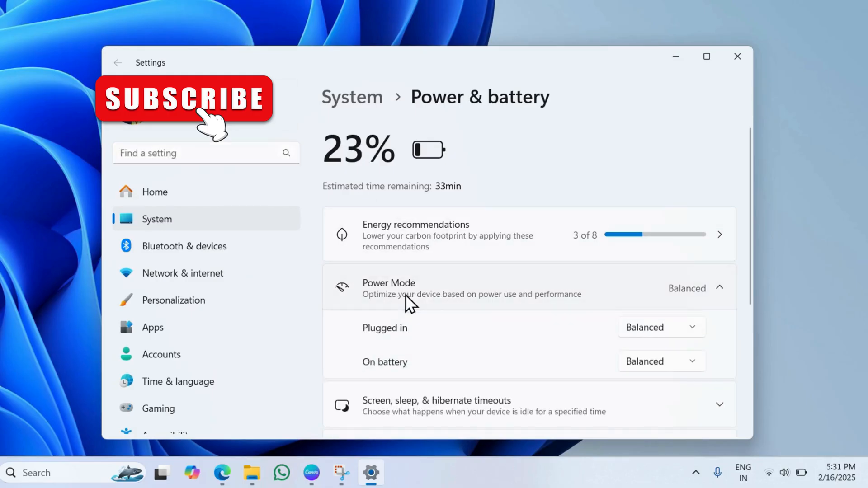
{"action": "left_click", "coordinate": [660, 327]}
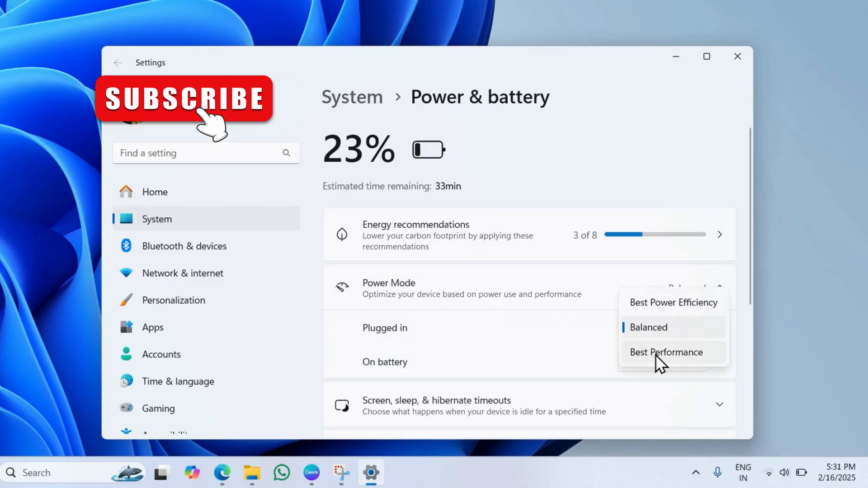
{"action": "left_click", "coordinate": [666, 353]}
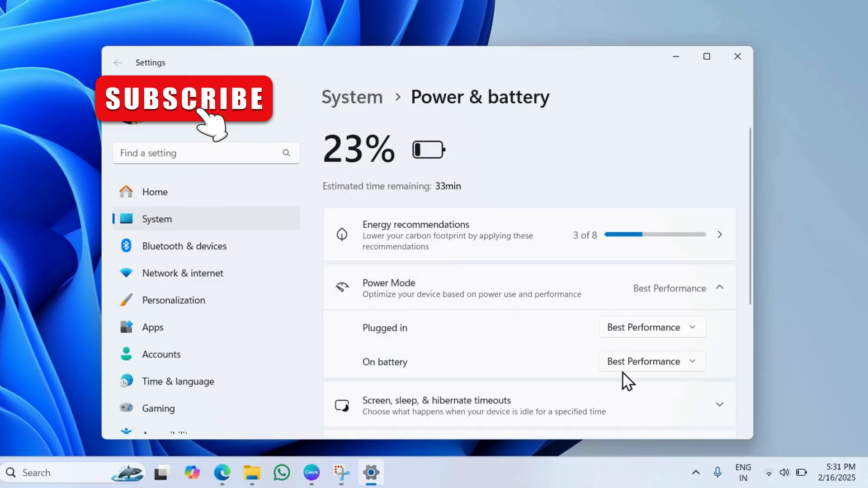
{"action": "mouse_move", "coordinate": [642, 362]}
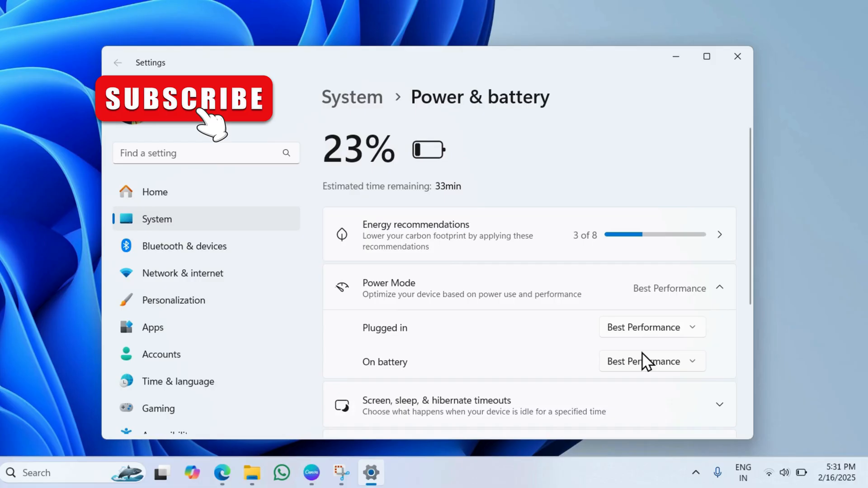
{"action": "left_click", "coordinate": [737, 57]}
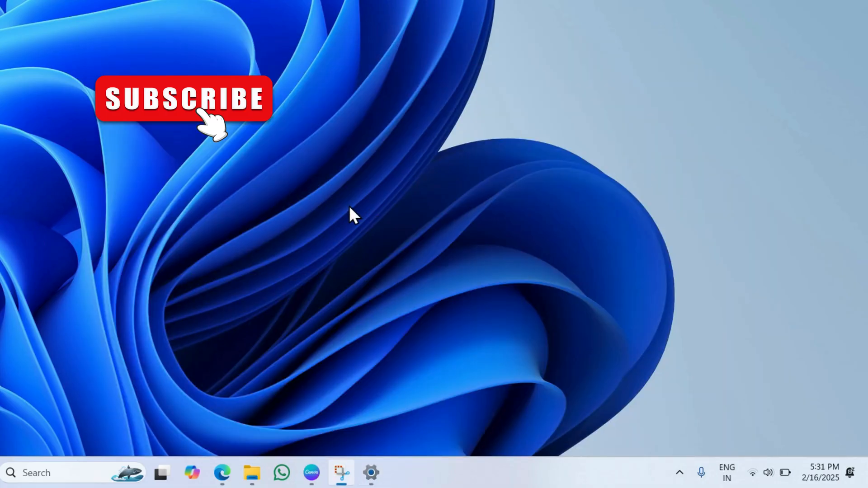
Hide Microsoft services in System Configuration and disable Epic Online Services and Critical Service for Lenovo Vantage
{"action": "left_click", "coordinate": [36, 473]}
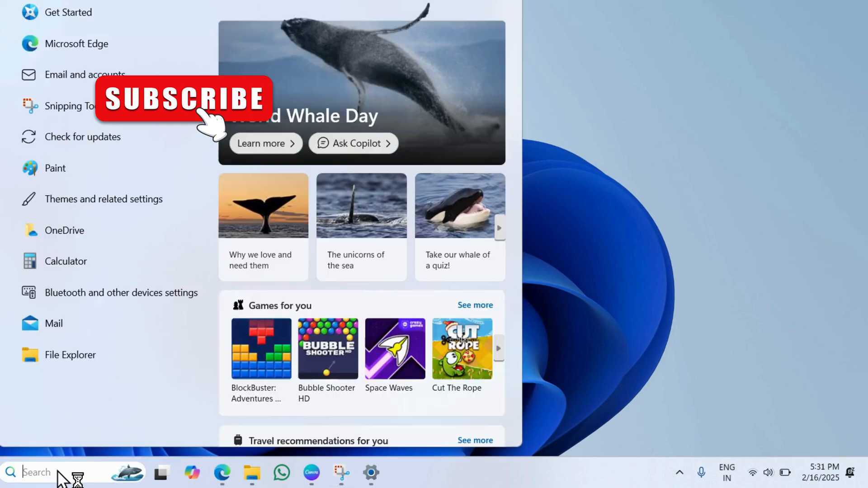
{"action": "type", "text": "system Information"}
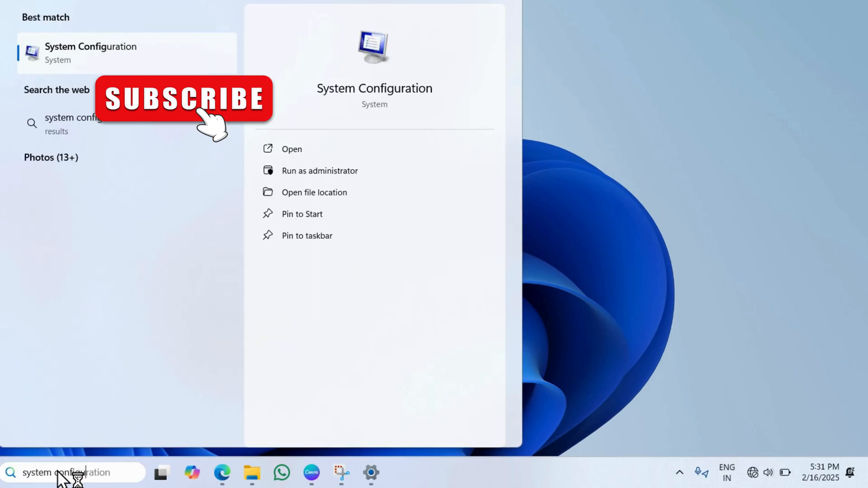
{"action": "left_click", "coordinate": [291, 149]}
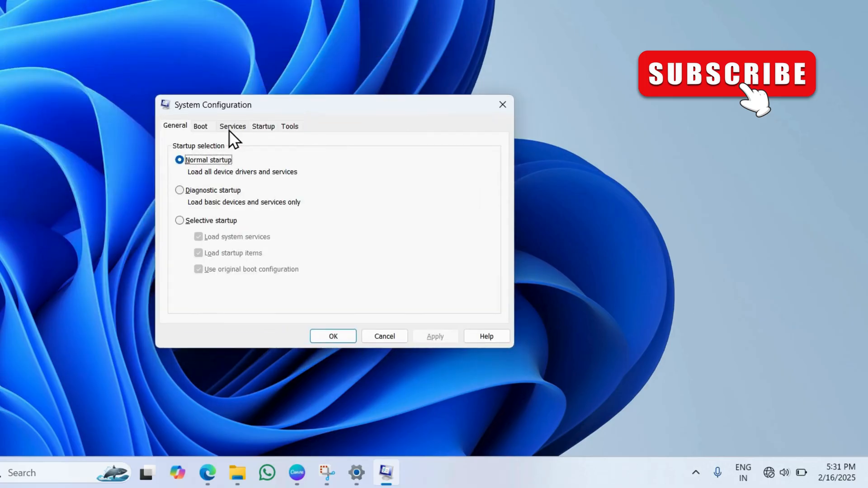
{"action": "left_click", "coordinate": [232, 126]}
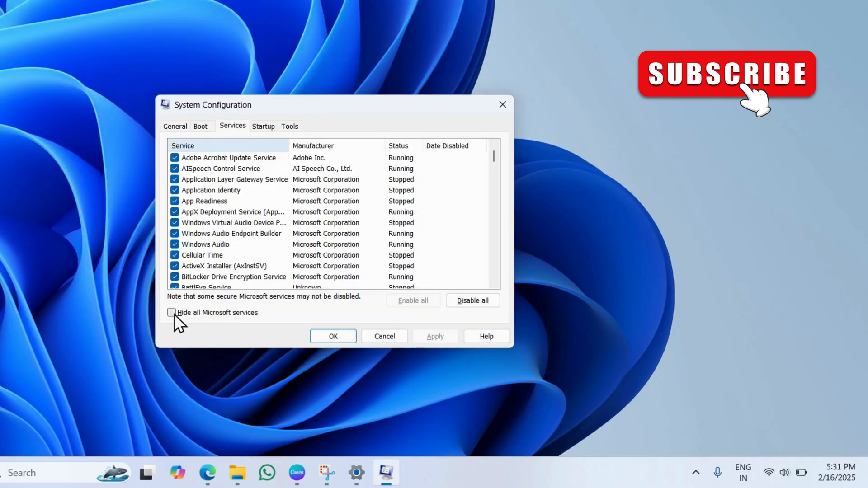
{"action": "left_click", "coordinate": [172, 312]}
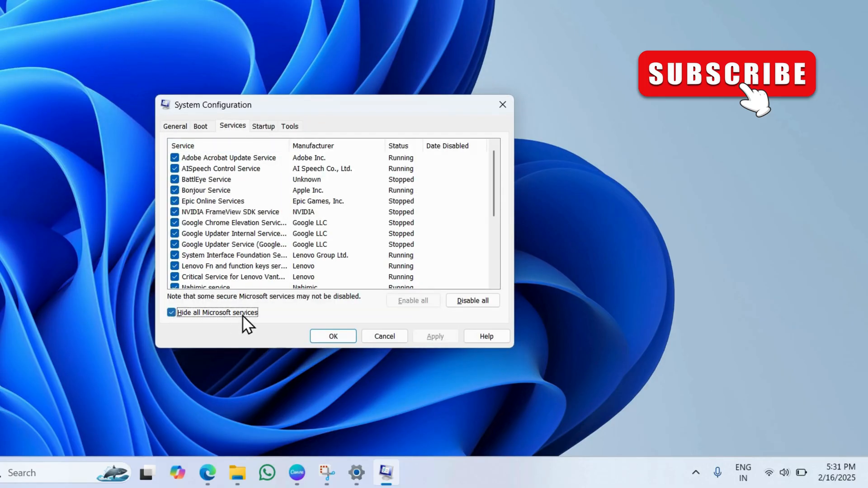
{"action": "mouse_move", "coordinate": [191, 180]}
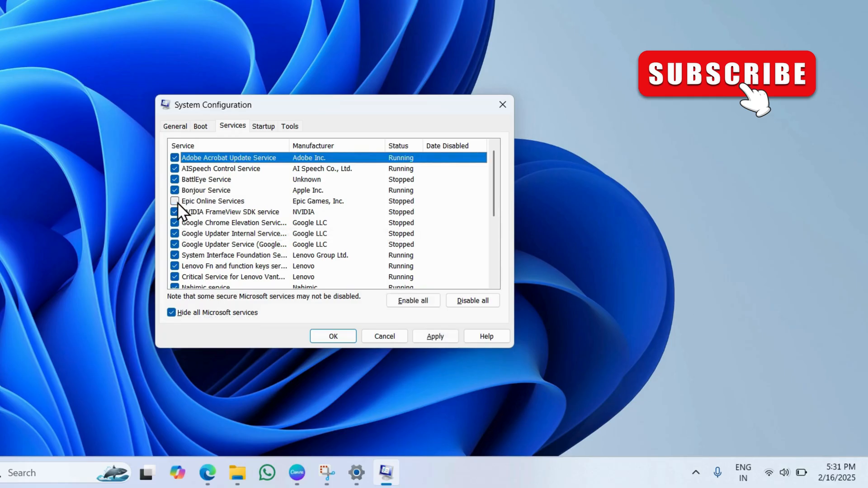
{"action": "scroll", "scroll_direction": "down", "scroll_amount": 3}
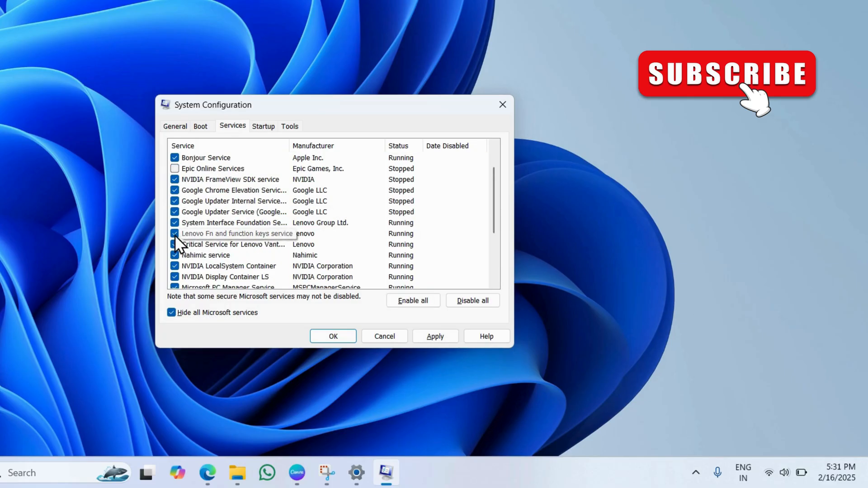
{"action": "left_click", "coordinate": [175, 244]}
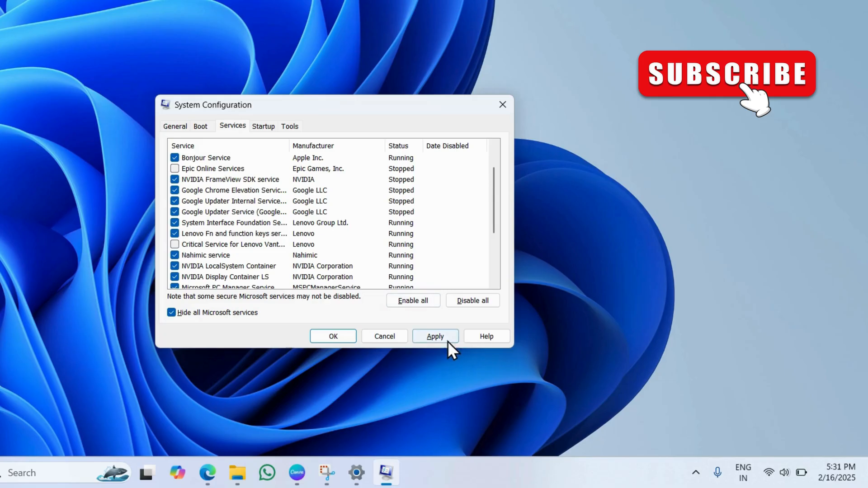
{"action": "left_click", "coordinate": [333, 336]}
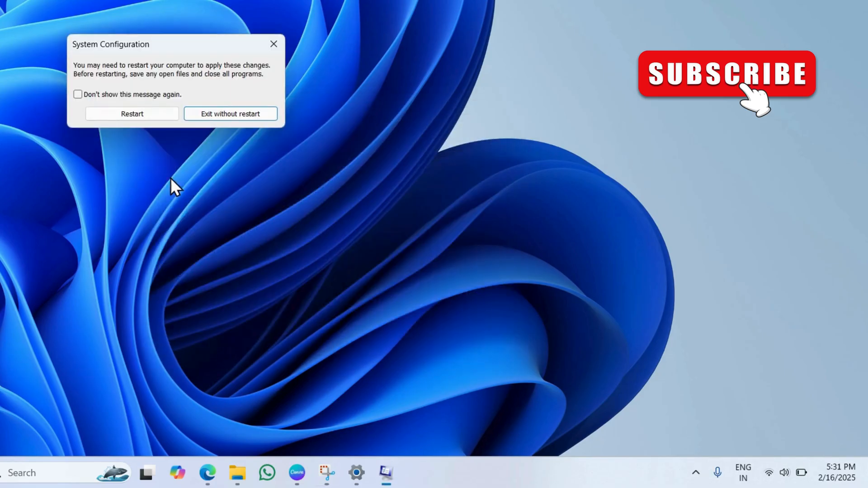
{"action": "mouse_move", "coordinate": [132, 113]}
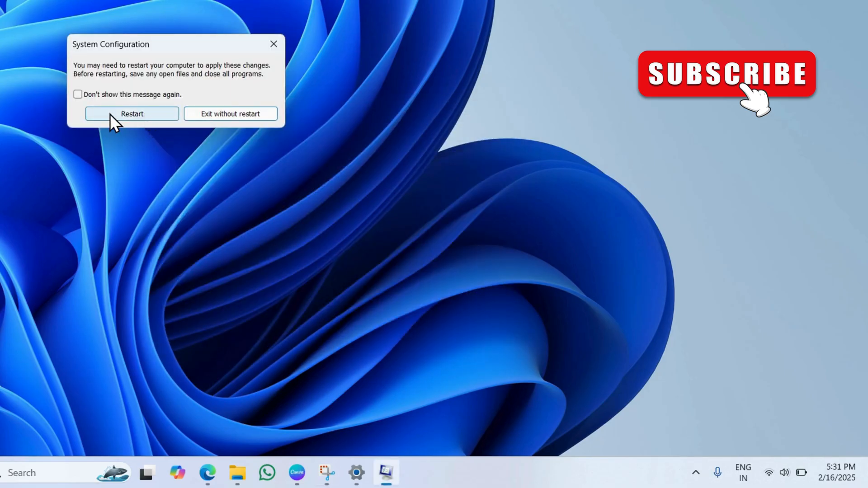